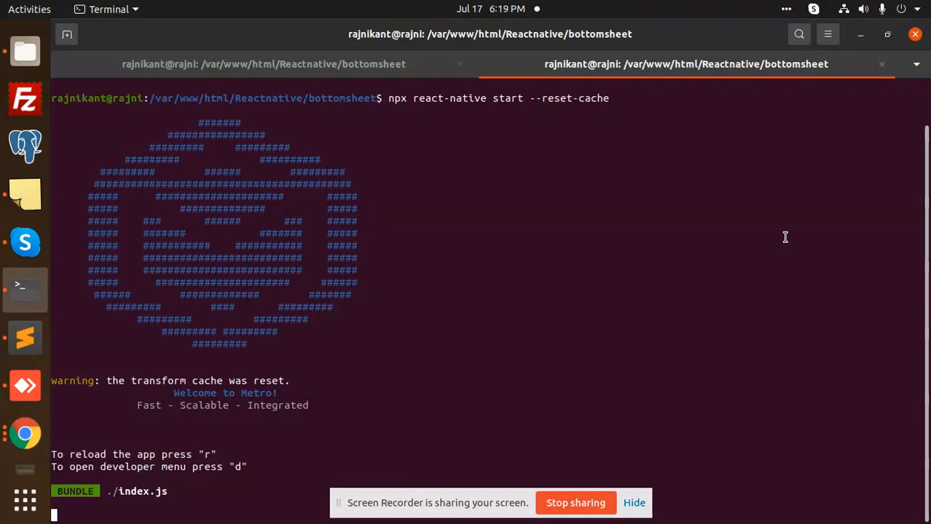
- Scroll down the react-native-actionsheet npm page in Firefox
scroll("down", 3)
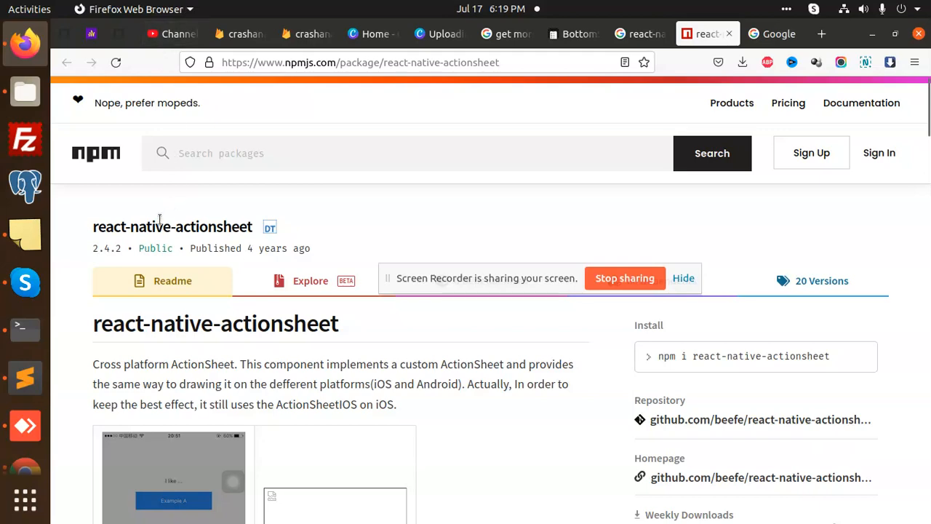
- Scroll the npm page past the install command to the usage example
scroll("down", 3)
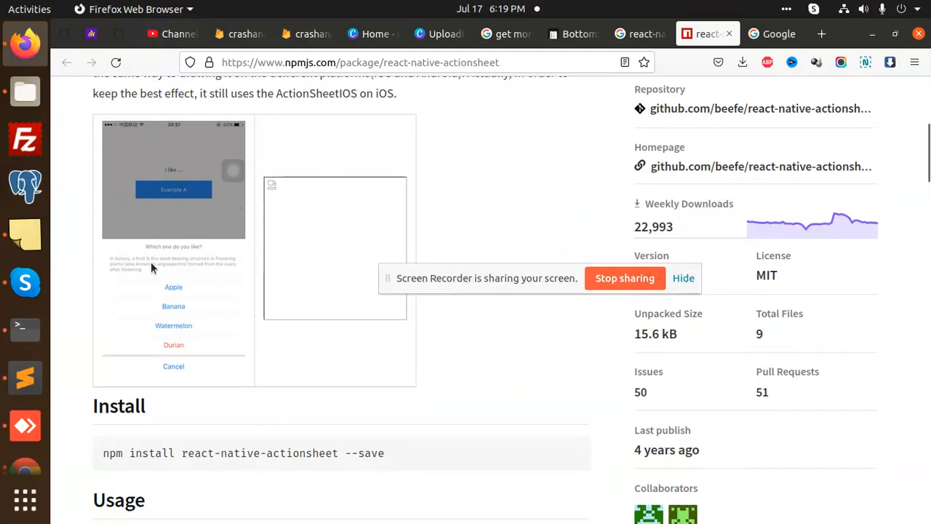
mouse_move(143, 275)
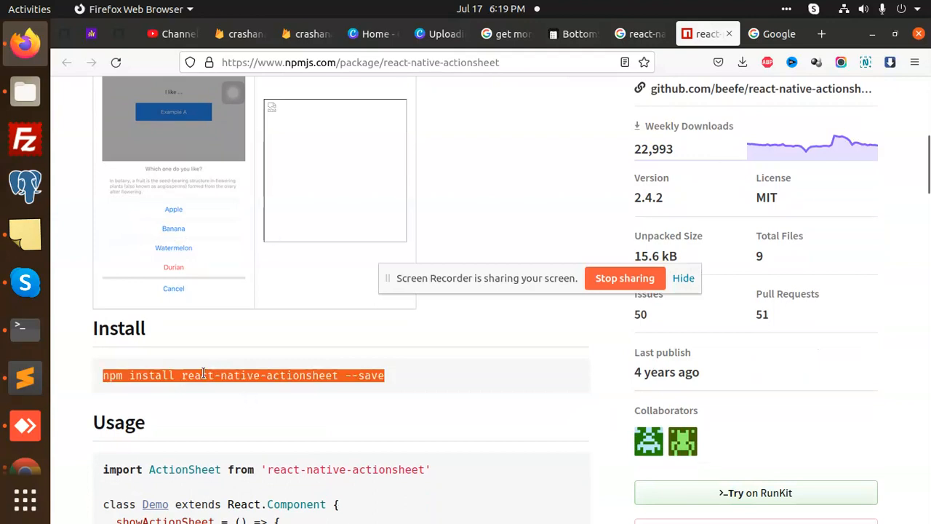
scroll("down", 3)
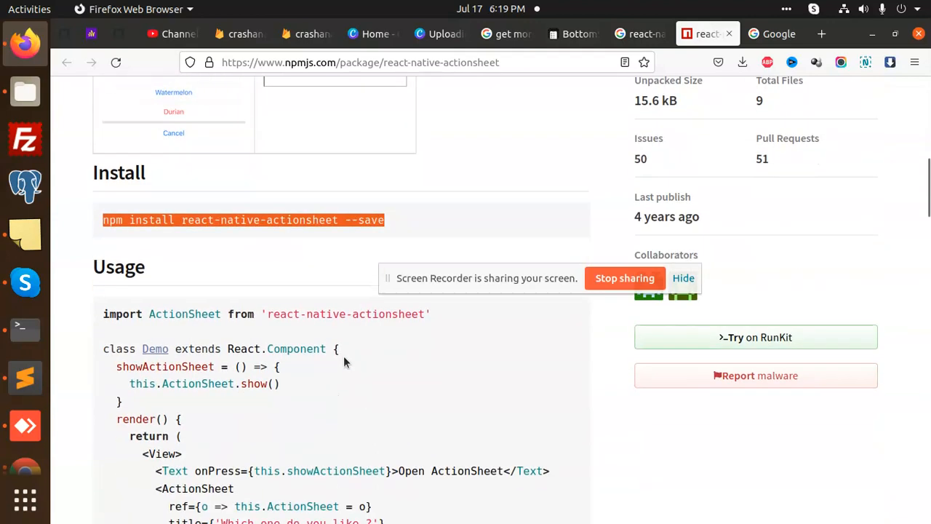
scroll("down", 3)
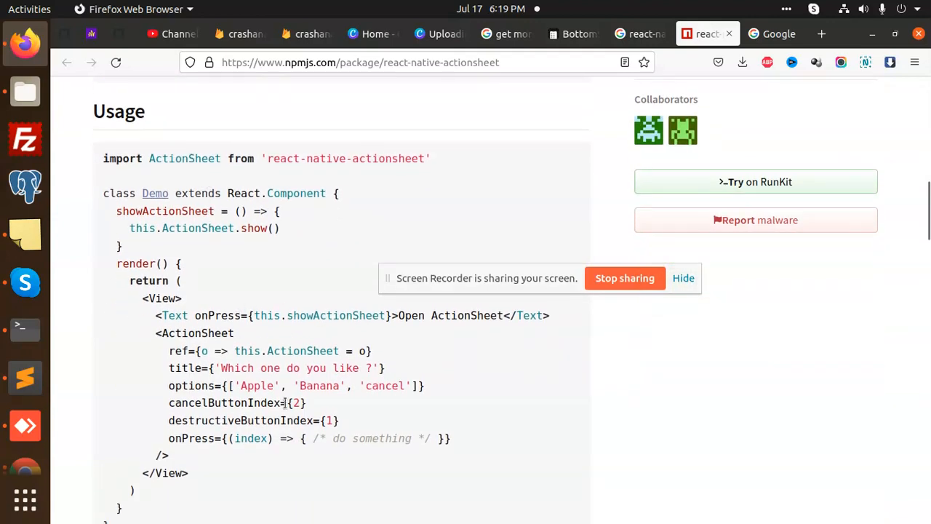
scroll("down", 3)
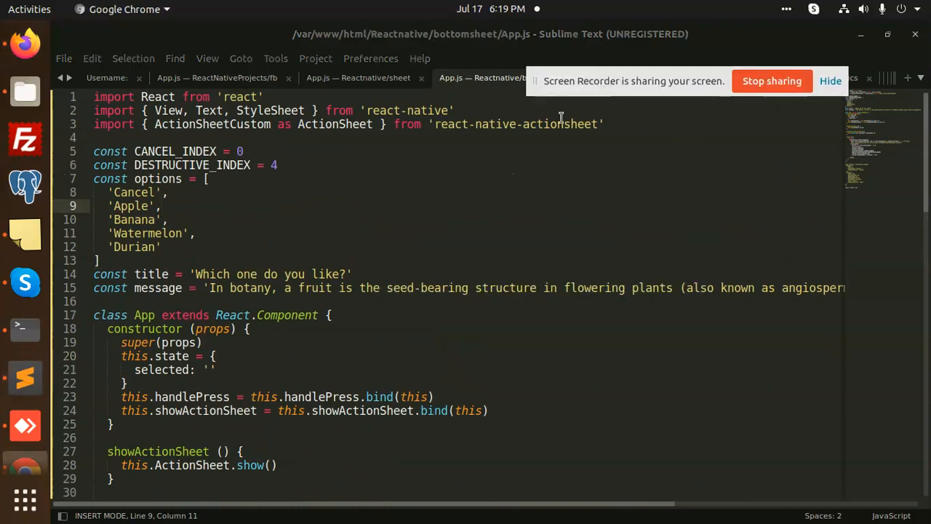
- Highlight the options constant and its fruit list in App.js
double_click(157, 178)
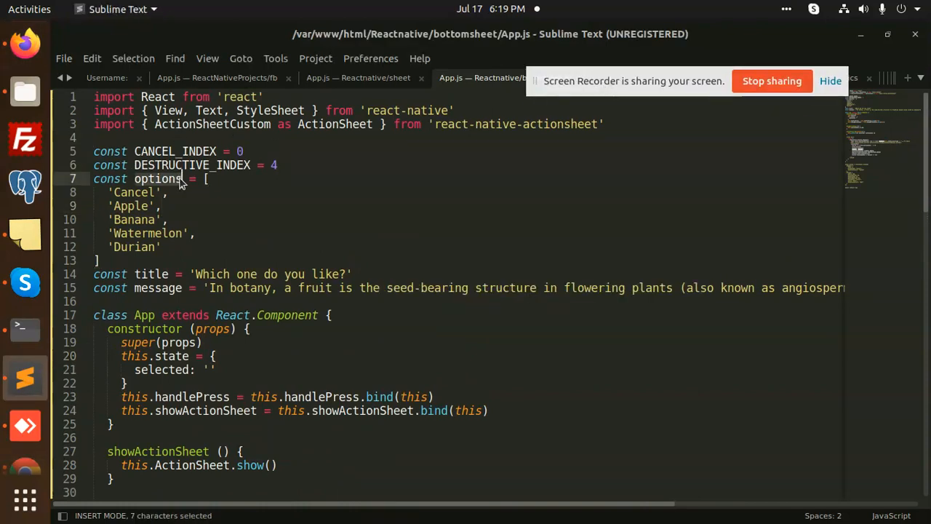
left_click_drag(182, 178, 93, 261)
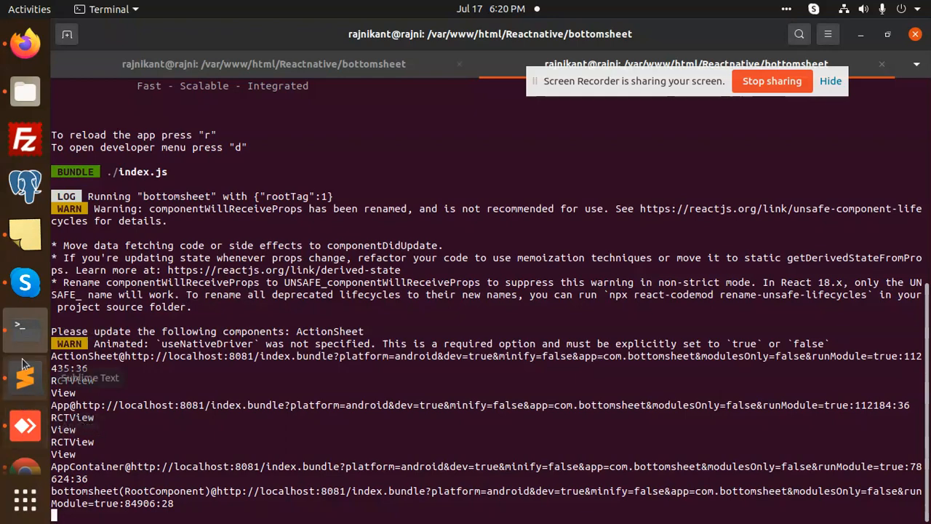
mouse_move(26, 411)
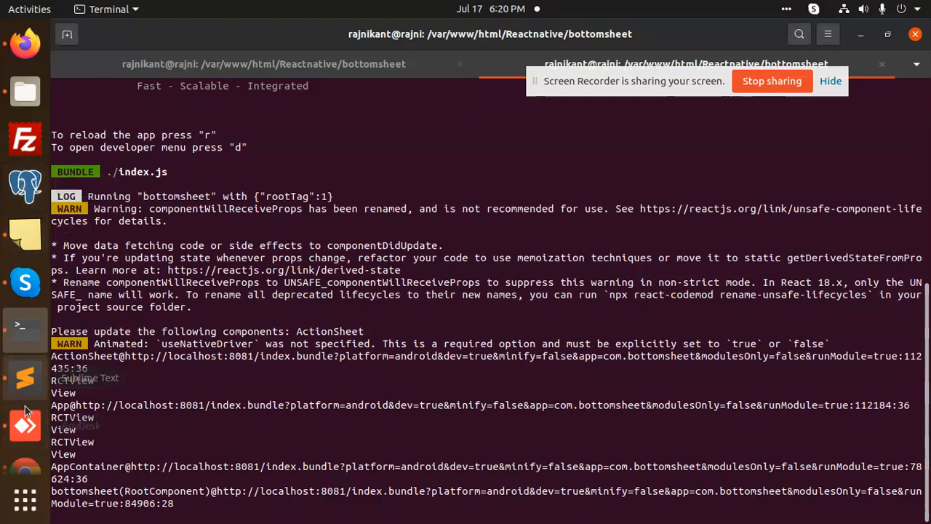
- Check the fruit action sheet on the phone in AnyDesk, then return to App.js
left_click(24, 377)
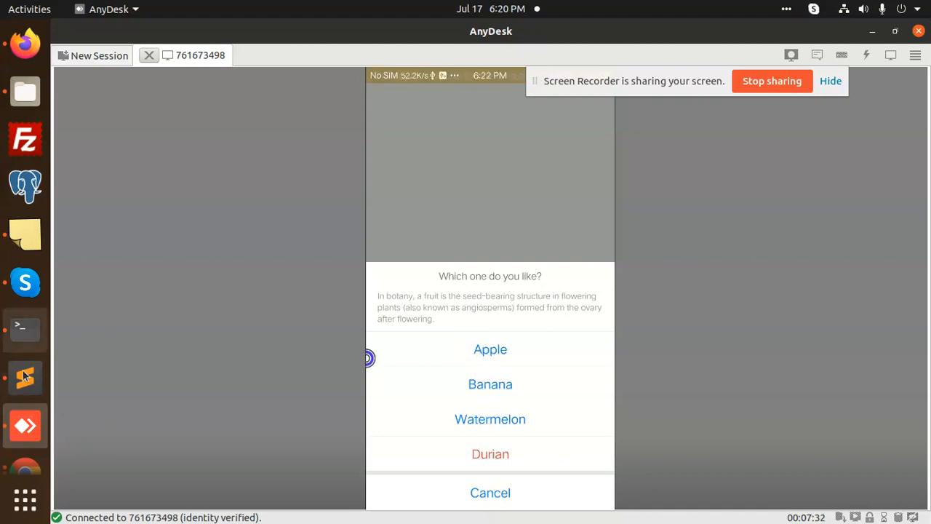
left_click(25, 378)
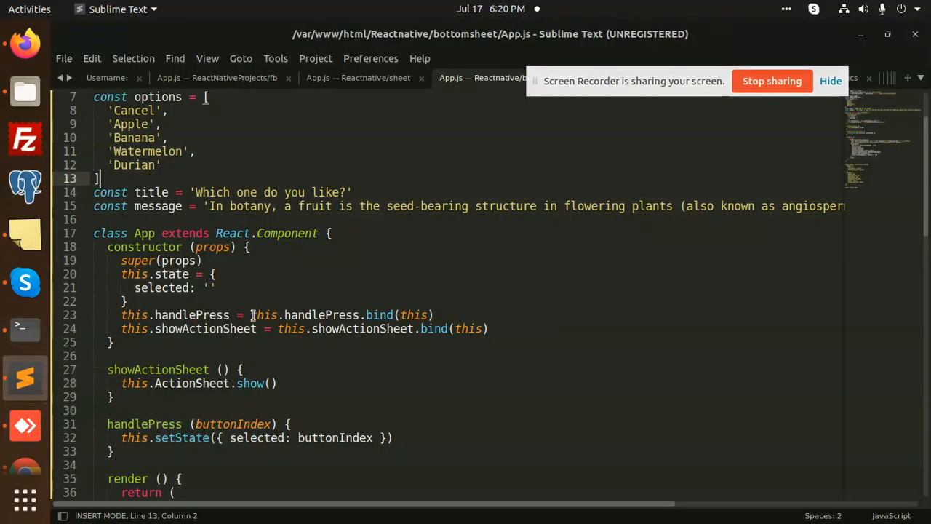
- Scroll App.js down to the render() return block, then return to the Metro log
scroll("down", 3)
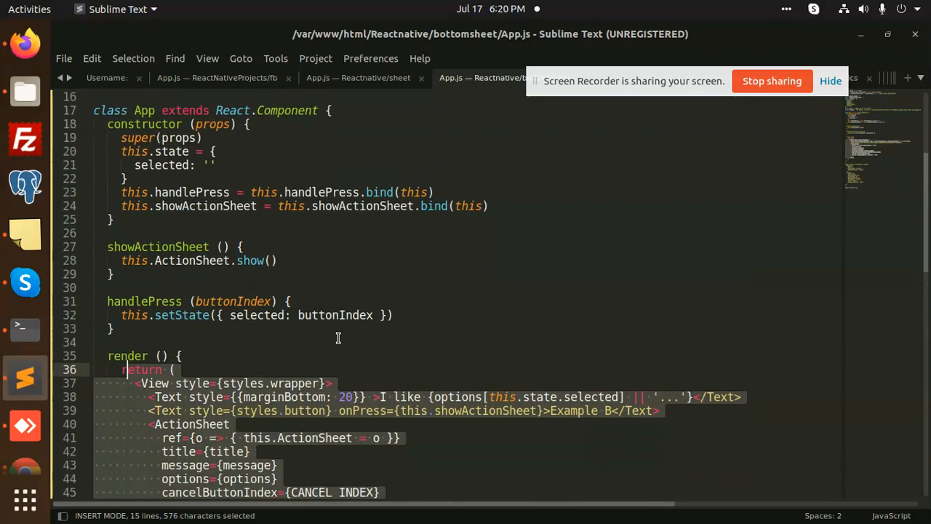
scroll("down", 3)
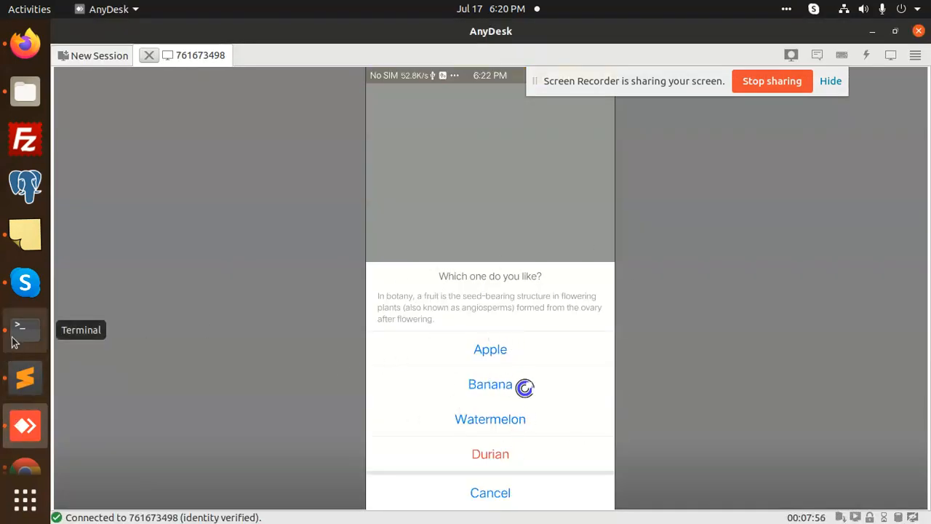
left_click(24, 329)
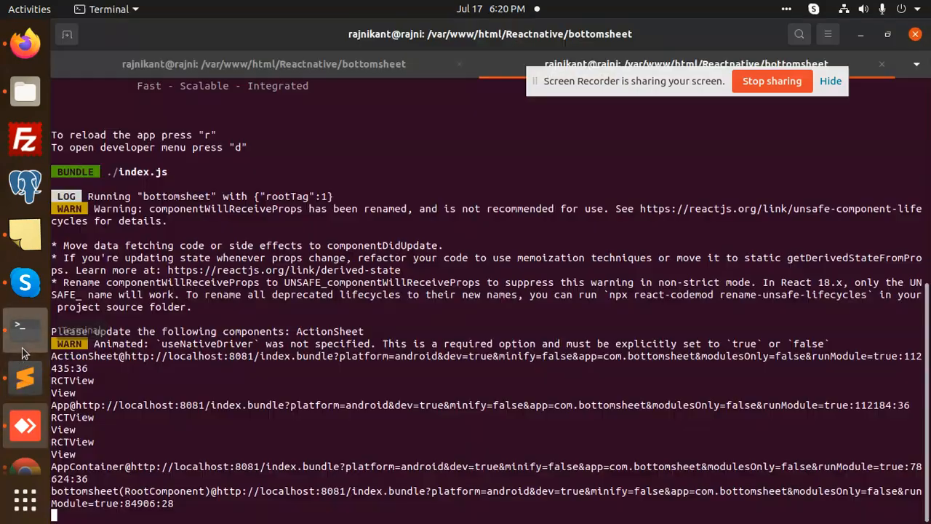
mouse_move(424, 362)
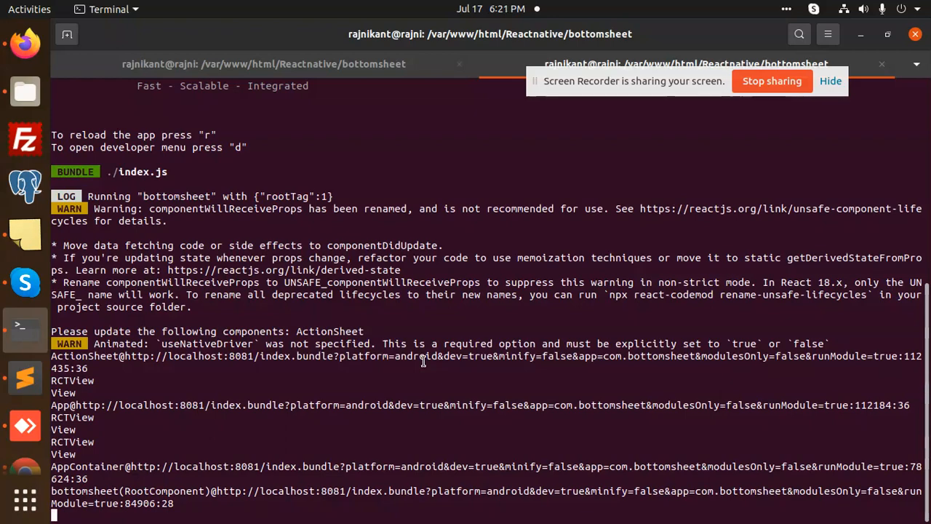
mouse_move(750, 91)
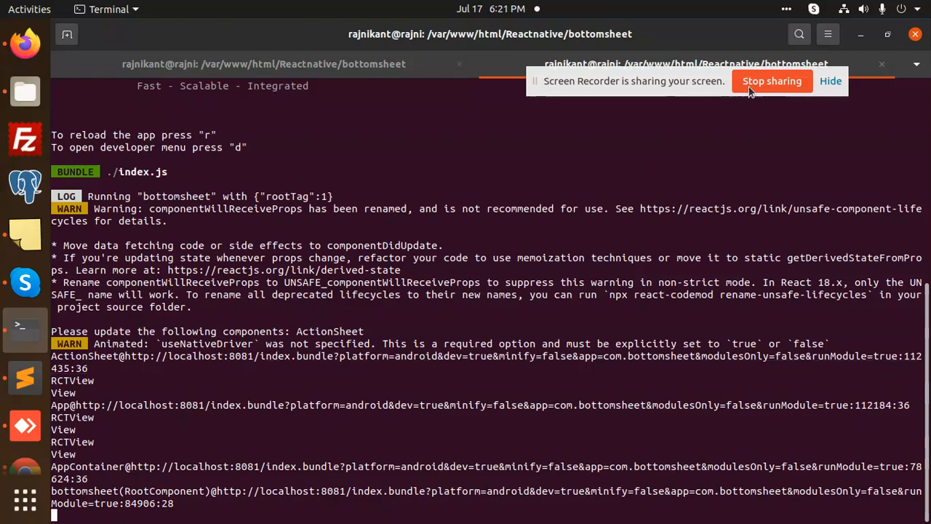